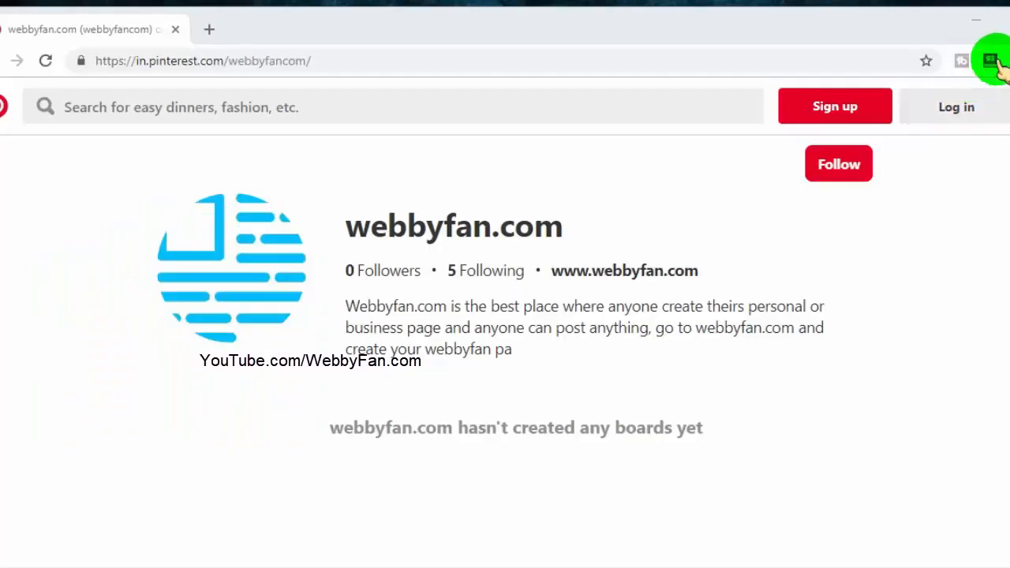
- Enable the MozBar toolbar with followed/no-followed link highlighting on the page
{"action": "left_click", "coordinate": [991, 60]}
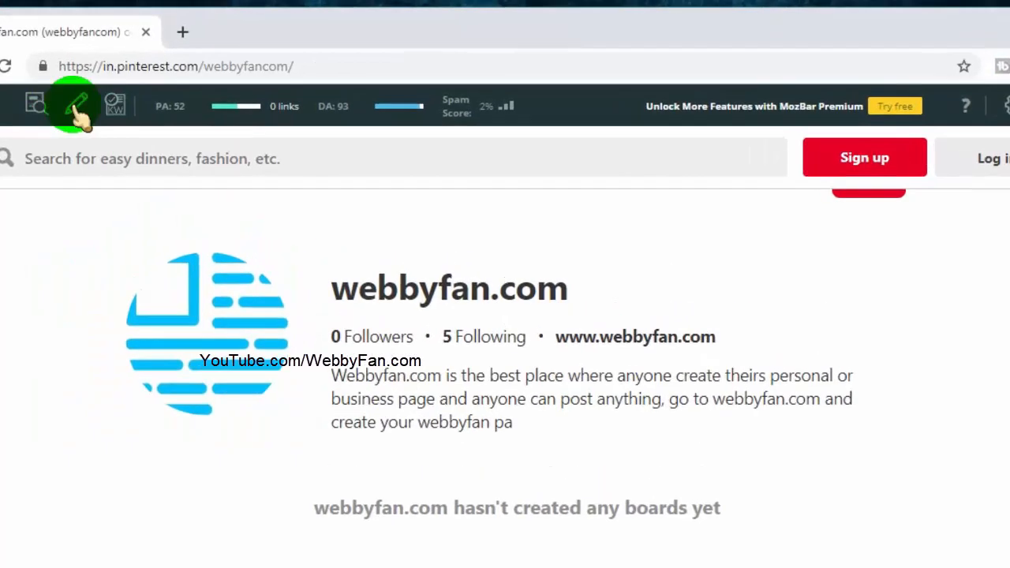
{"action": "left_click", "coordinate": [73, 105]}
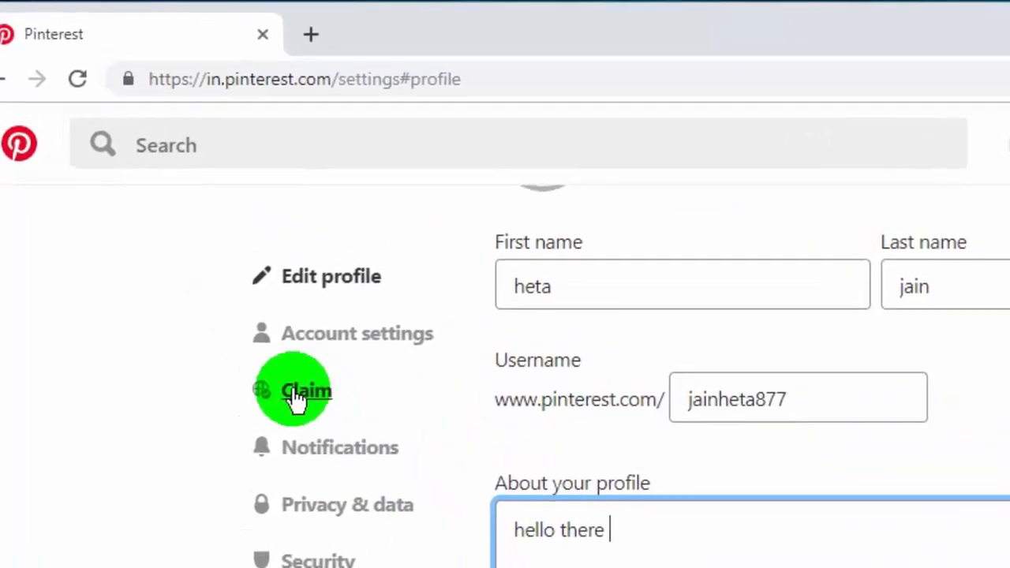
- Enter amazingrip.com in Claim your website and start the claim
{"action": "left_click", "coordinate": [306, 391]}
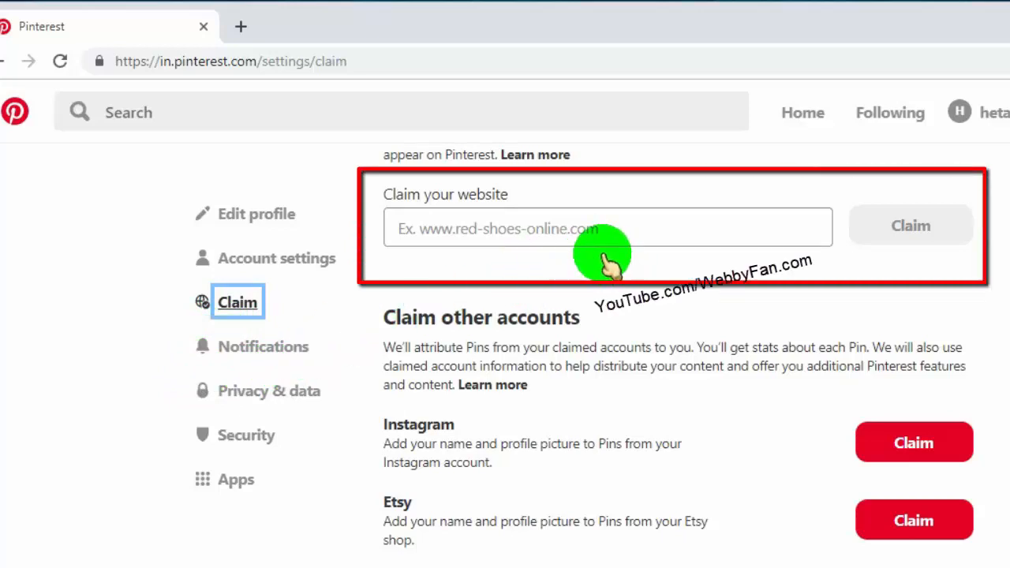
{"action": "type", "text": "amazingrip.com/"}
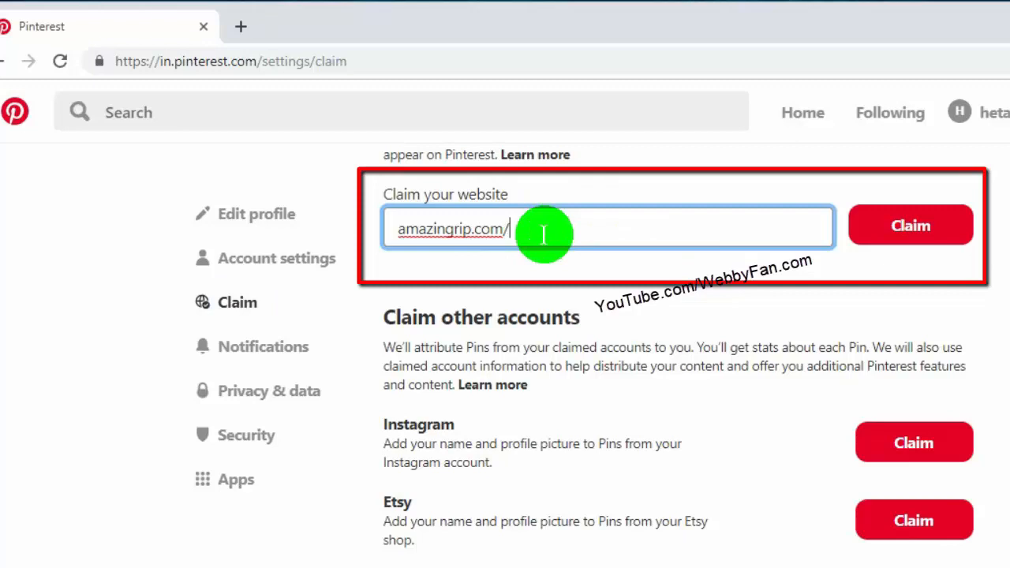
{"action": "mouse_move", "coordinate": [565, 243]}
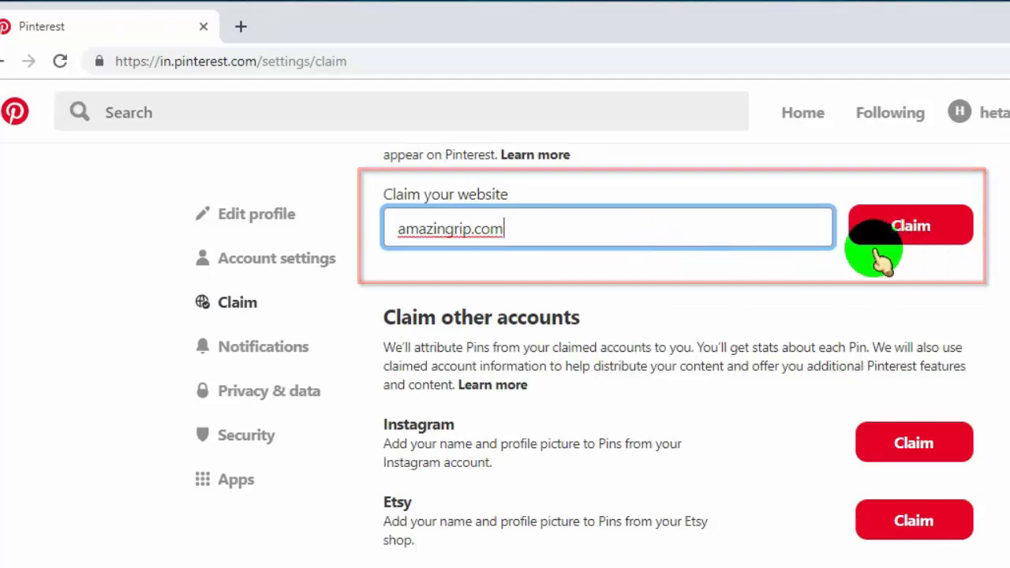
{"action": "left_click", "coordinate": [909, 226]}
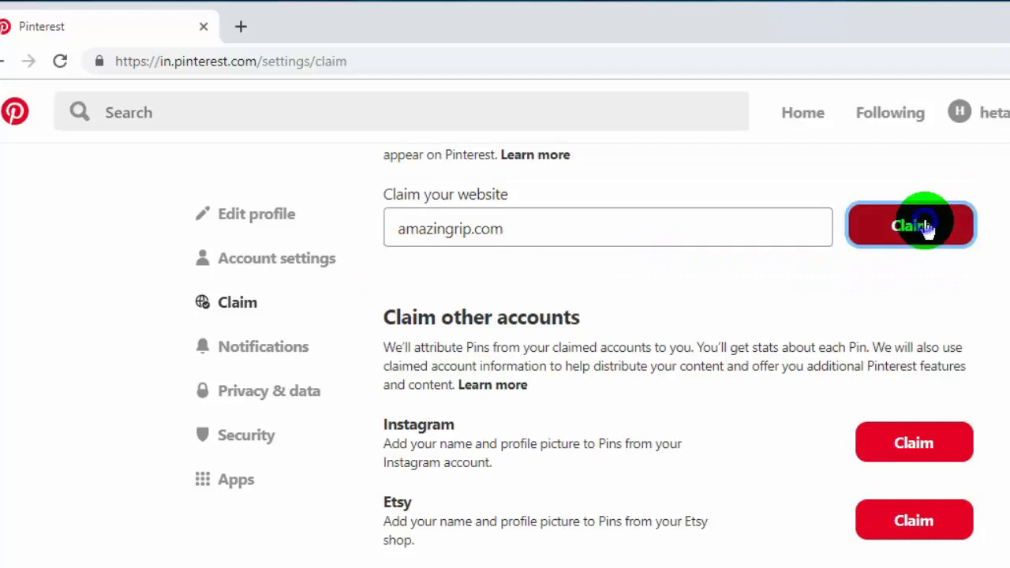
- Choose the Add HTML tag verification method for amazingrip.com
{"action": "left_click", "coordinate": [911, 224]}
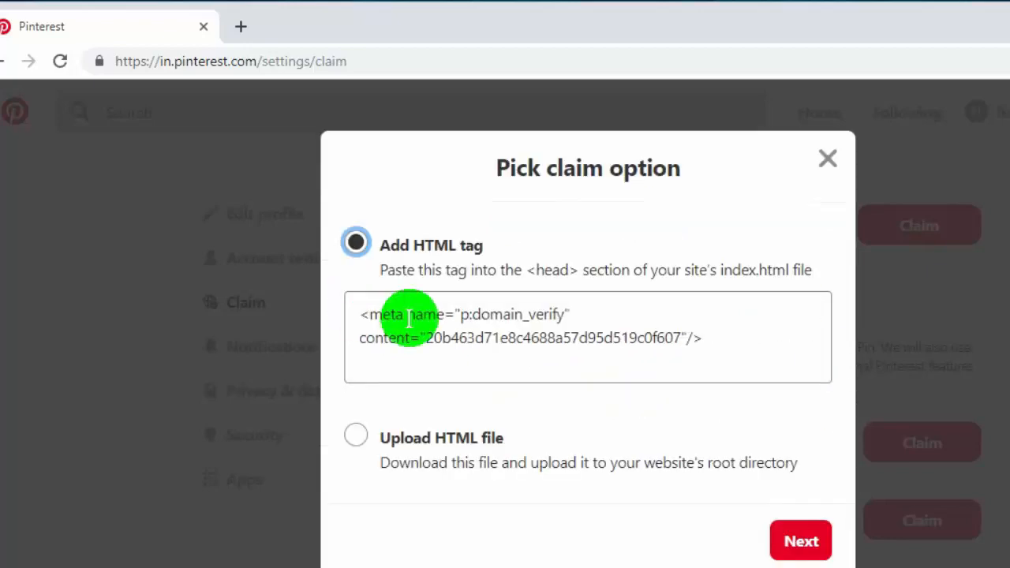
{"action": "mouse_move", "coordinate": [720, 350]}
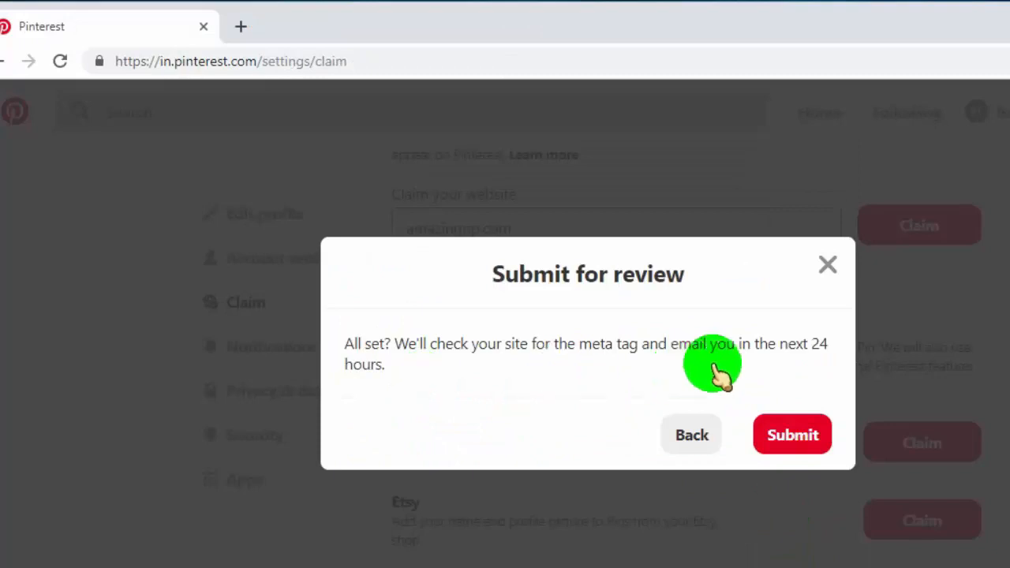
- Submit the amazingrip.com claim for review so it appears on the profile
{"action": "left_click", "coordinate": [792, 436]}
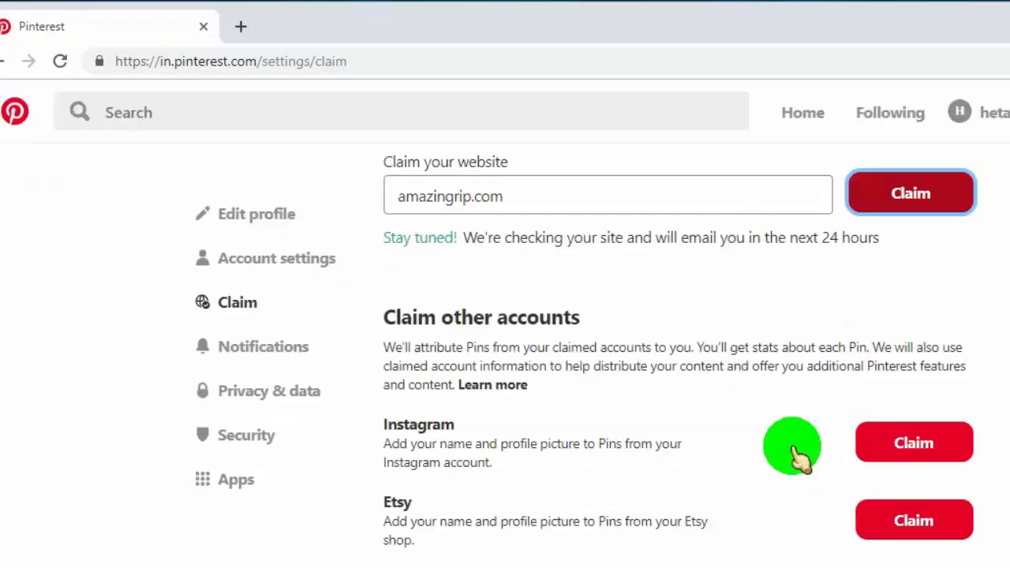
{"action": "left_click", "coordinate": [910, 192]}
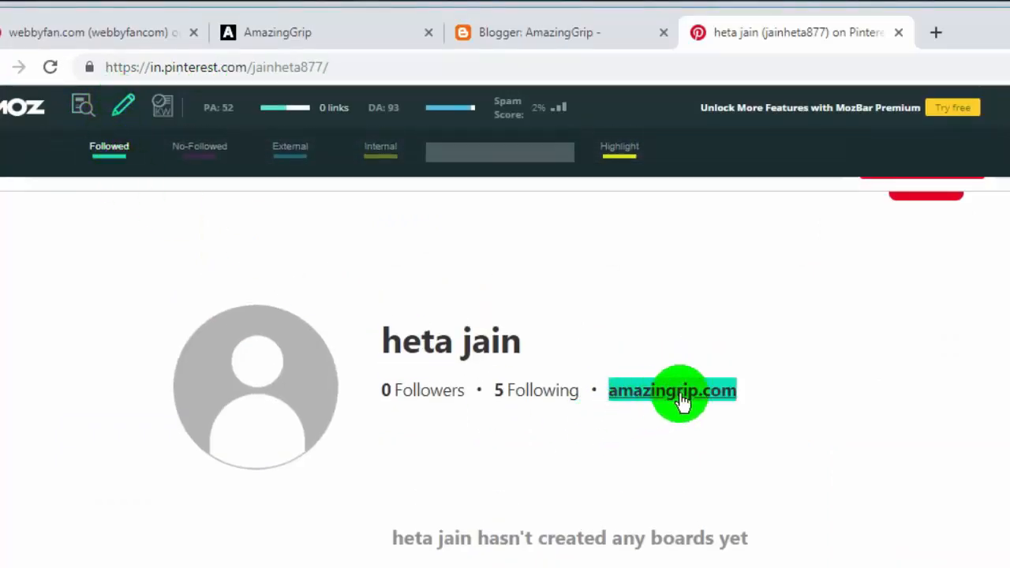
{"action": "mouse_move", "coordinate": [707, 403]}
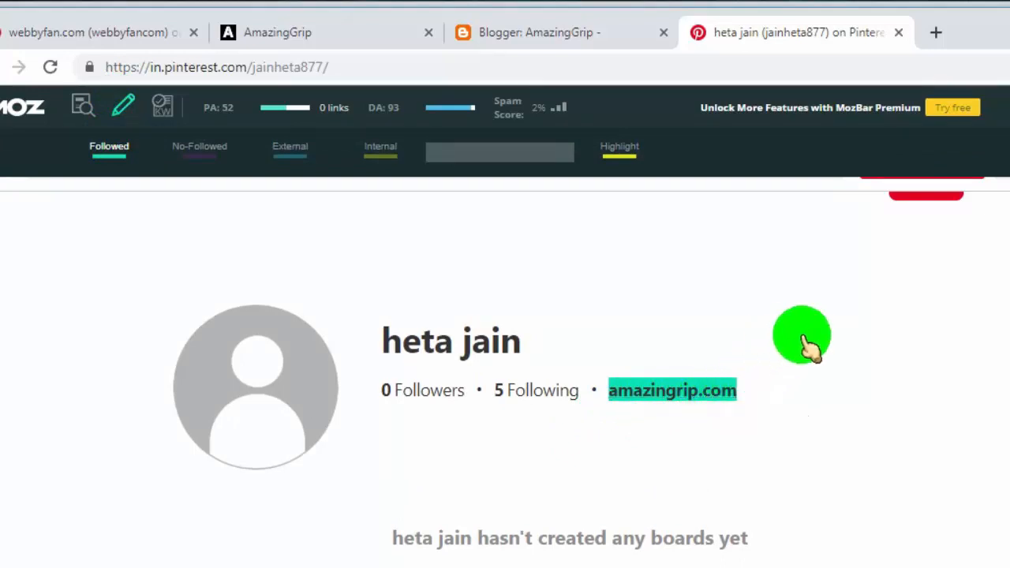
{"action": "mouse_move", "coordinate": [815, 331]}
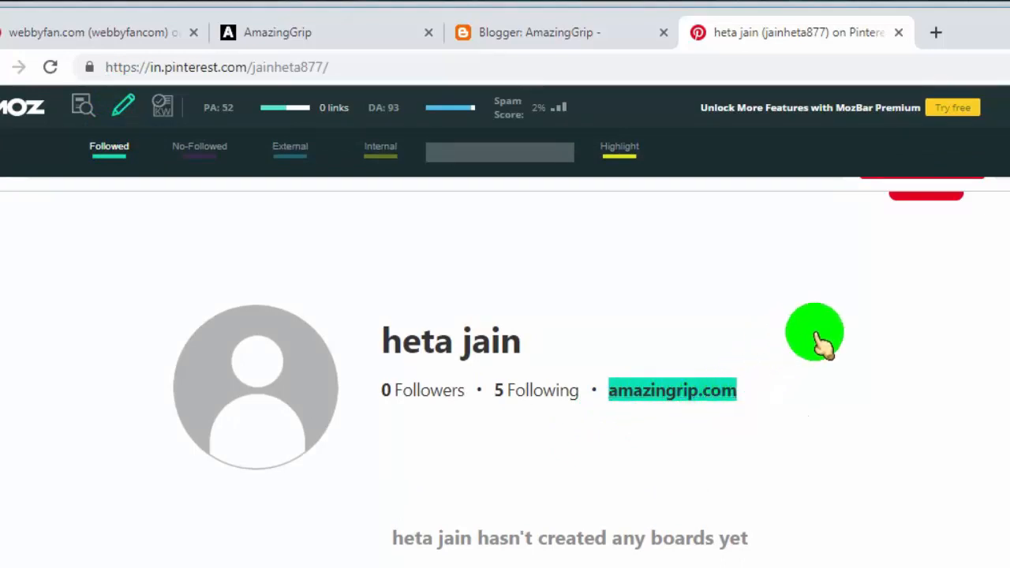